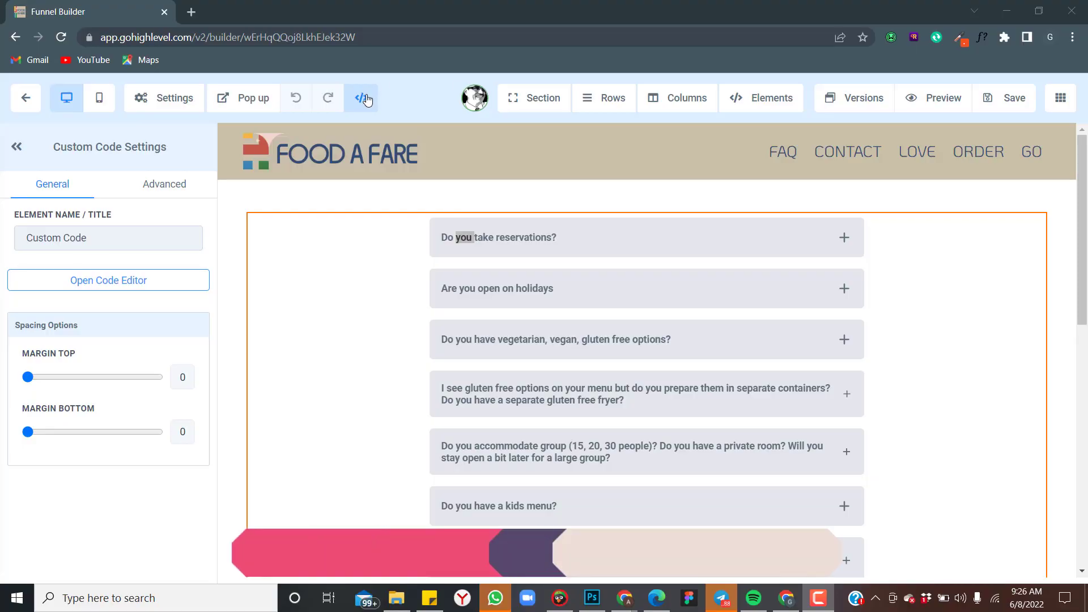
Hide the custom code preview and add a new section with a 1 Column row.
left_click(541, 97)
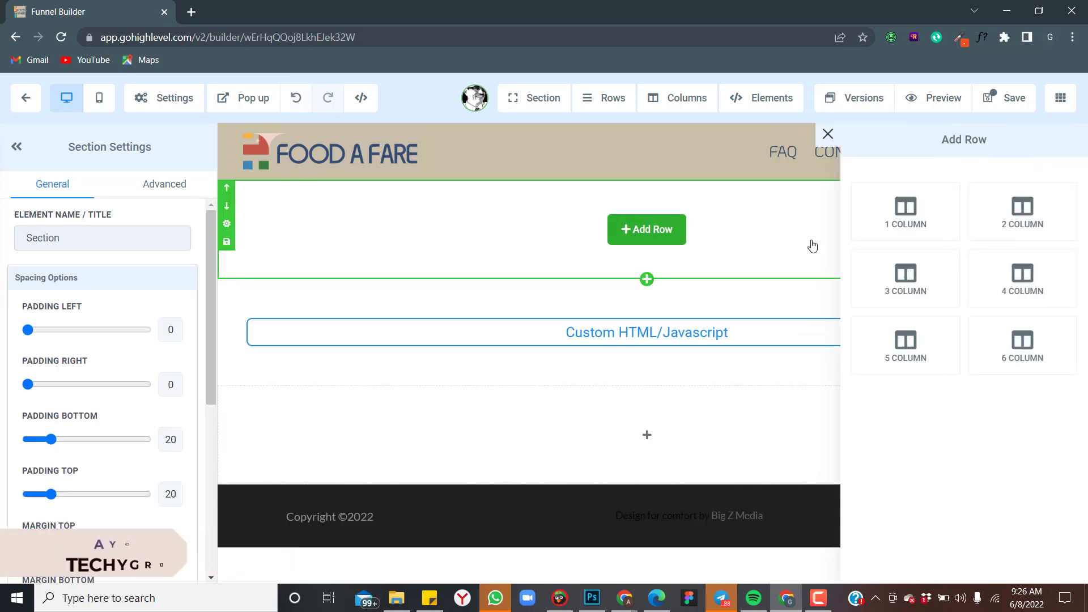
left_click(905, 212)
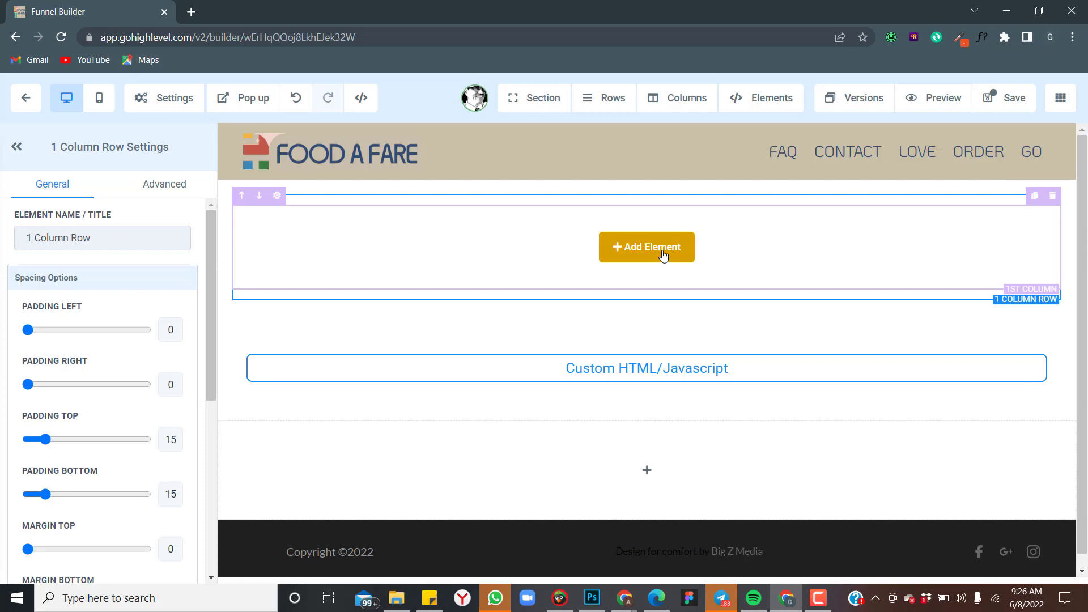
Add a Sub Headline/Paragraph element, left-aligned with purple background and white text.
left_click(646, 246)
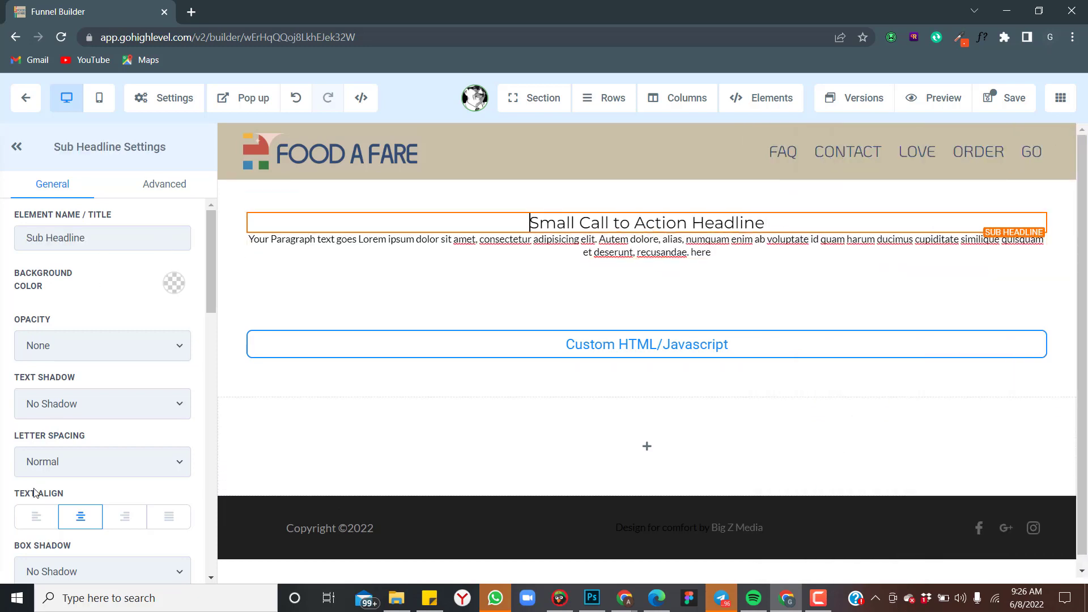
left_click(37, 517)
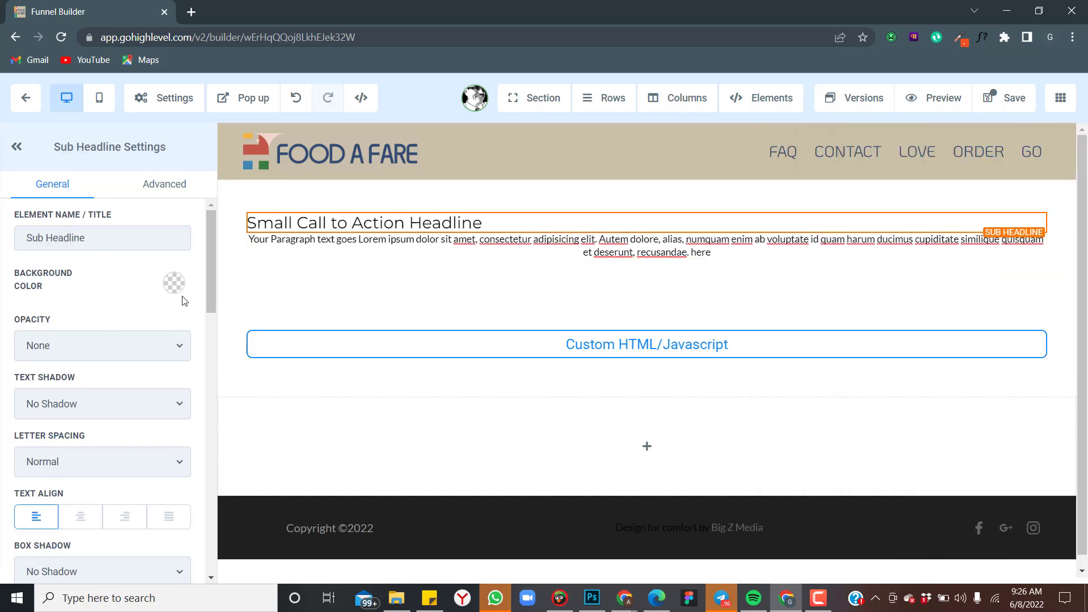
left_click(174, 282)
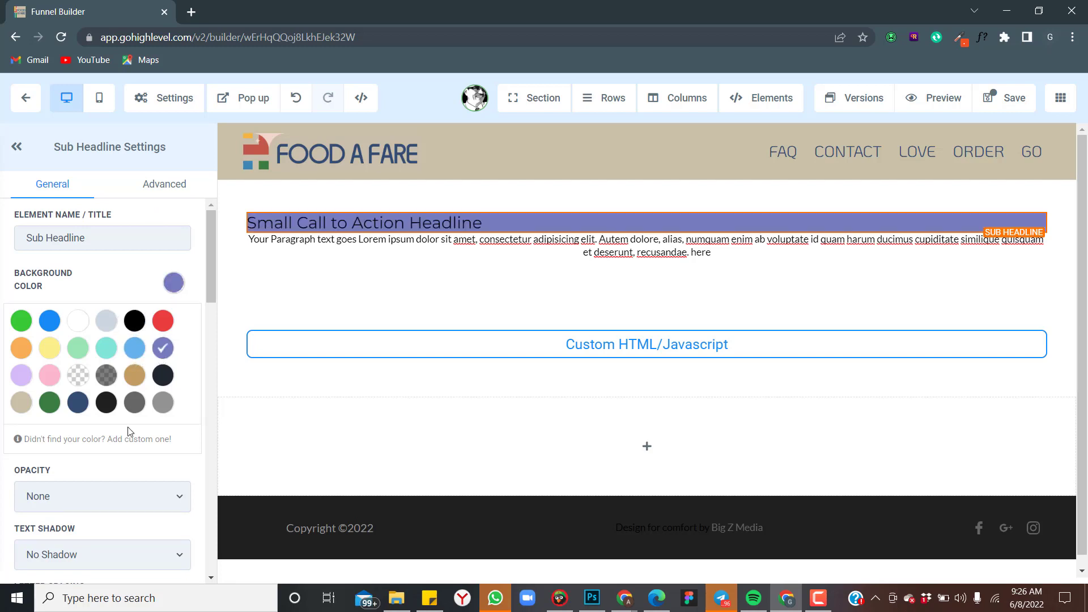
scroll("down", 3)
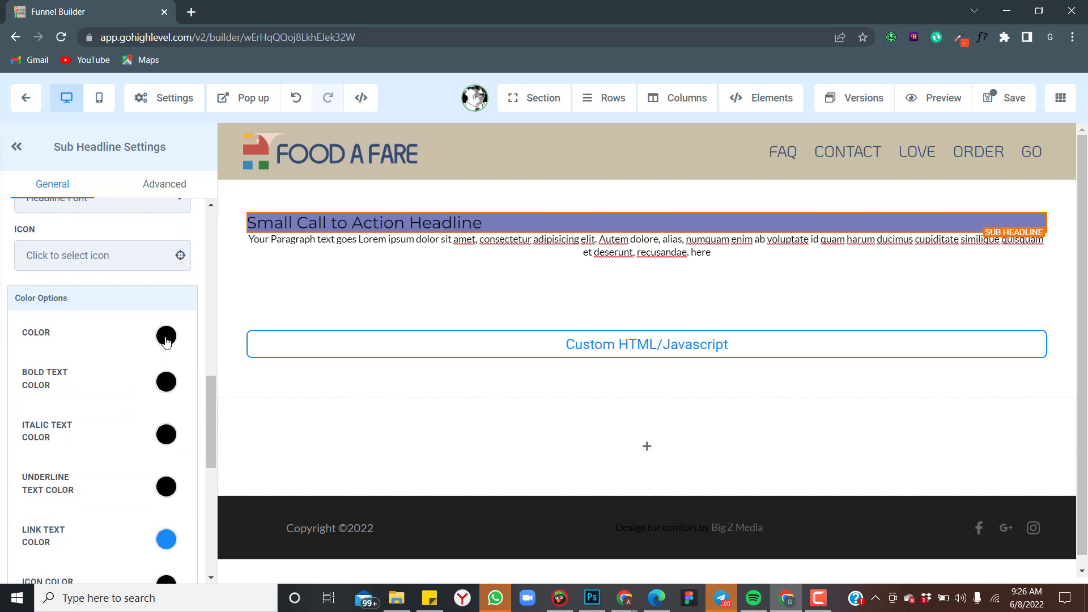
left_click(166, 338)
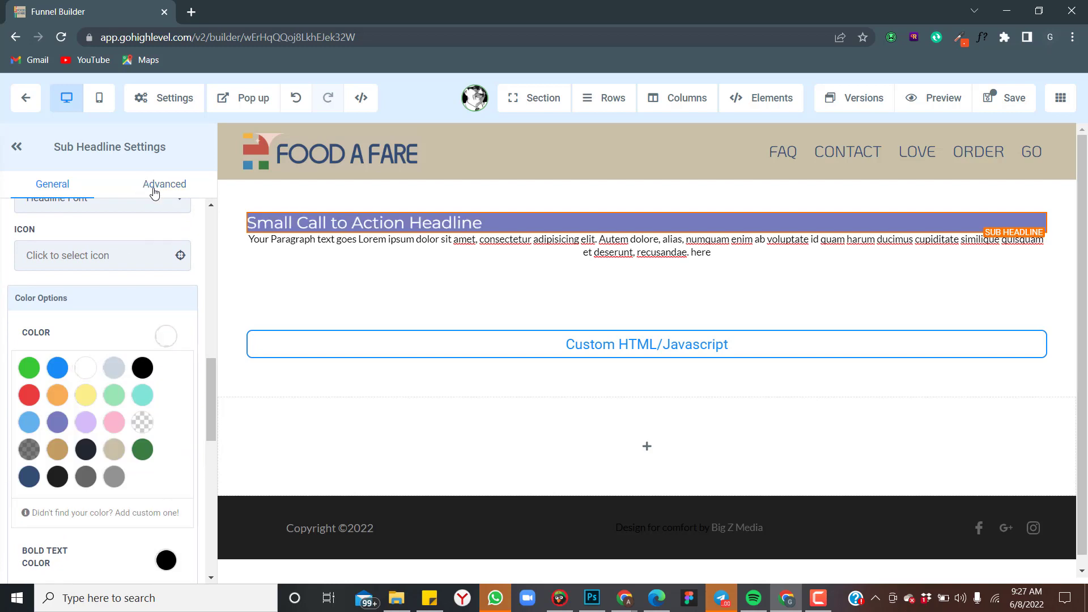
Pad the headline (left 10, top/bottom 05) and start a custom class 'que' in Advanced.
left_click(164, 184)
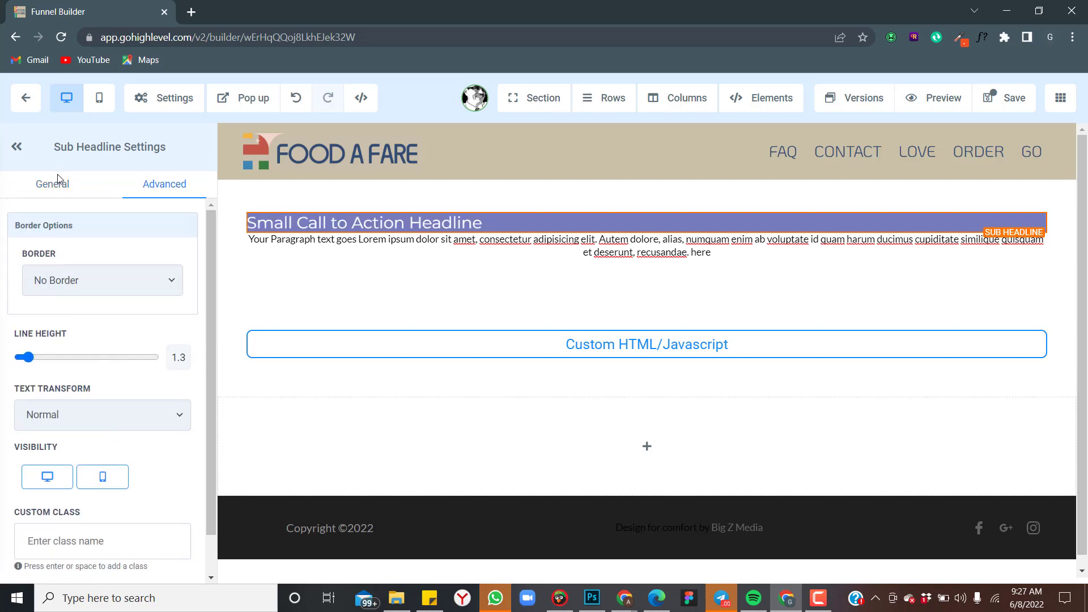
left_click(52, 183)
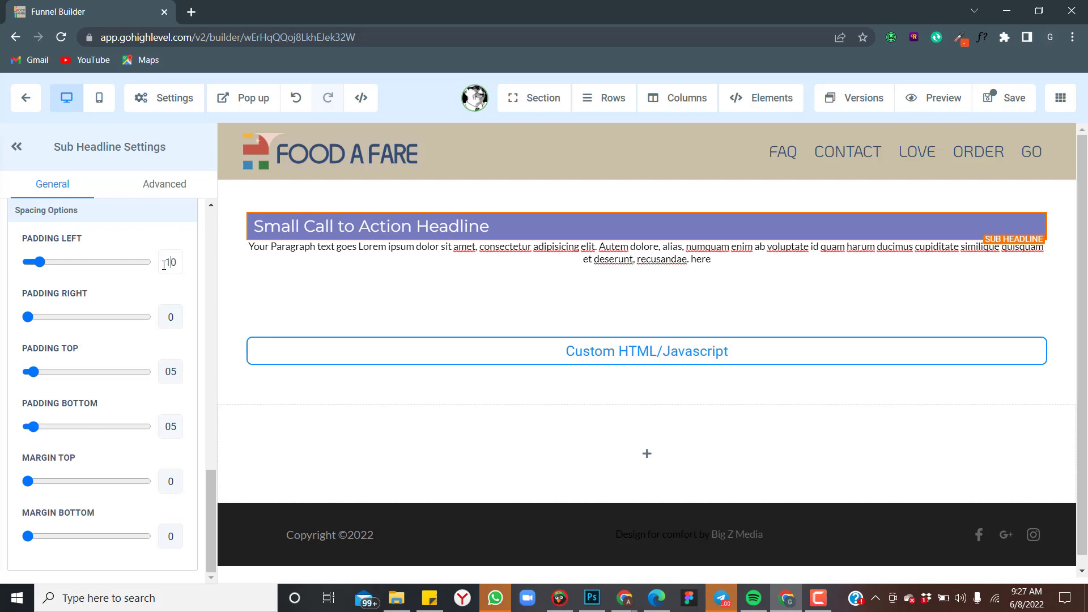
mouse_move(239, 201)
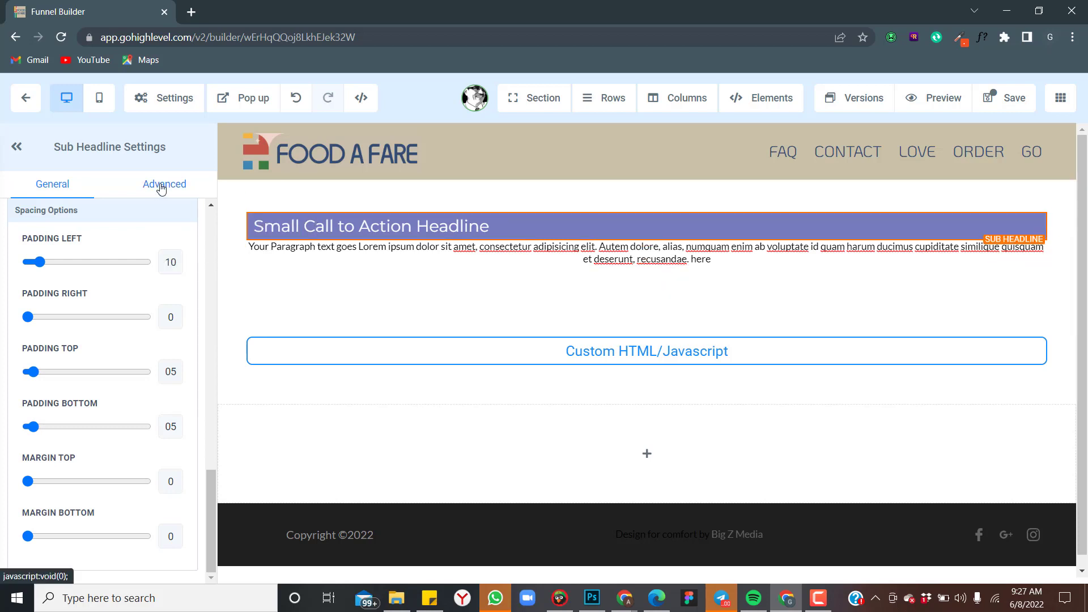
left_click(165, 184)
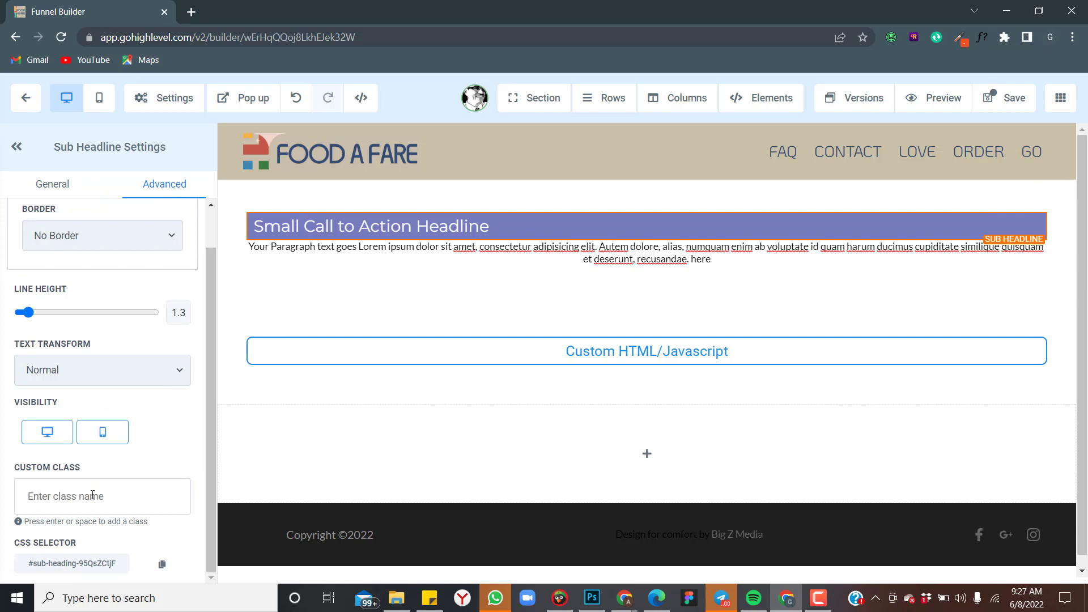
type("que")
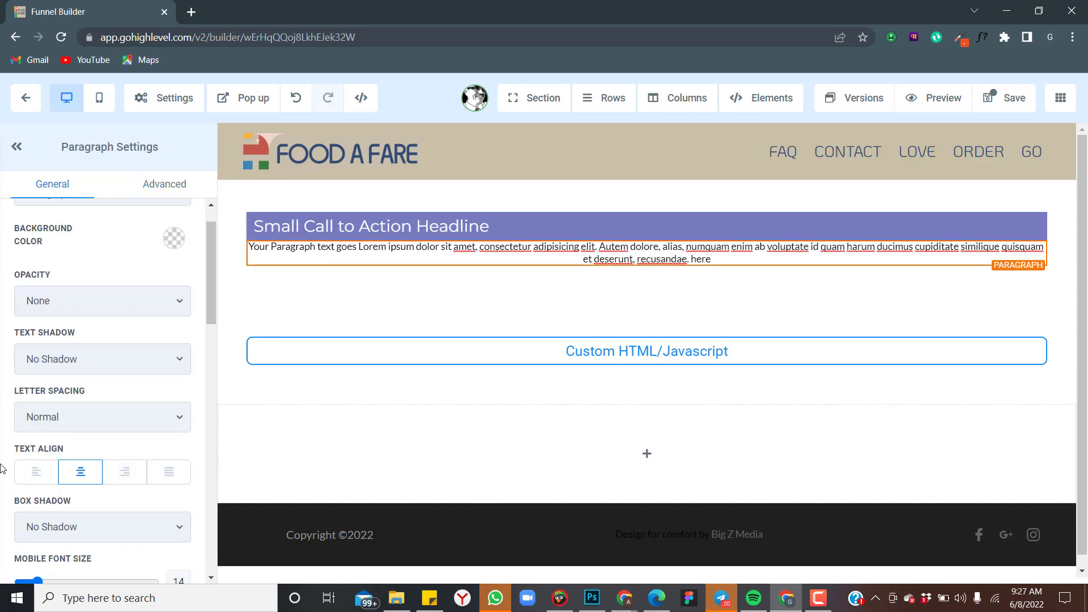
Left-align the paragraph, set line height 1.6 and a light grey background.
left_click(165, 184)
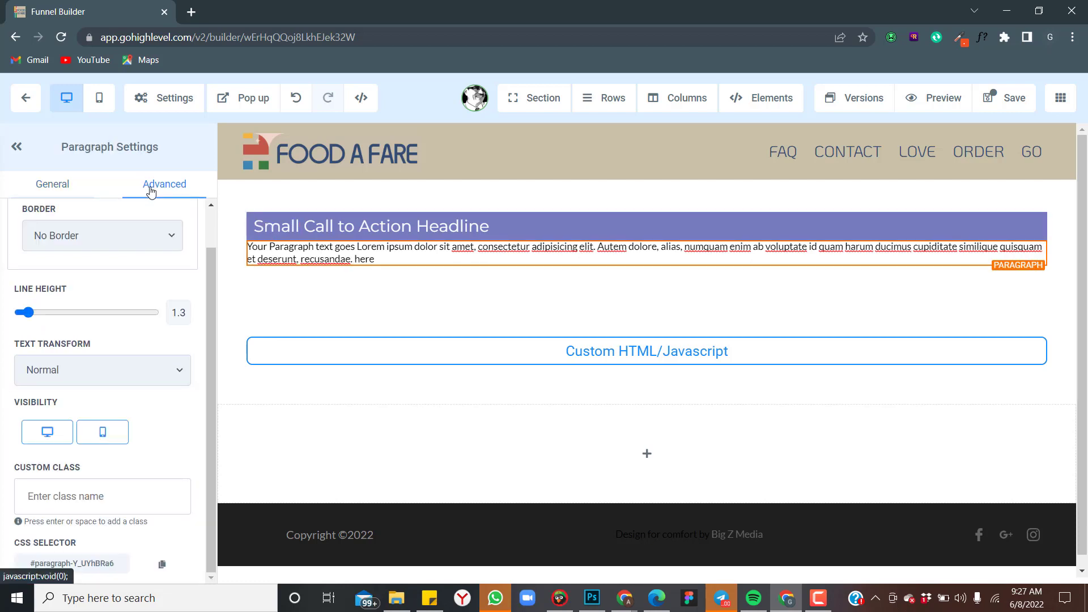
left_click(177, 313)
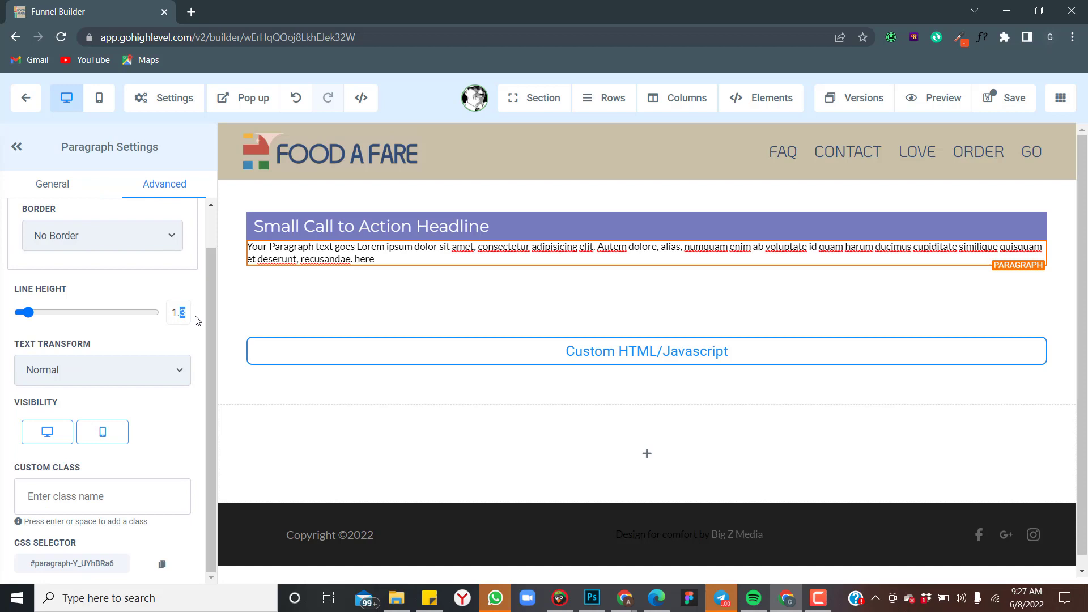
left_click(52, 183)
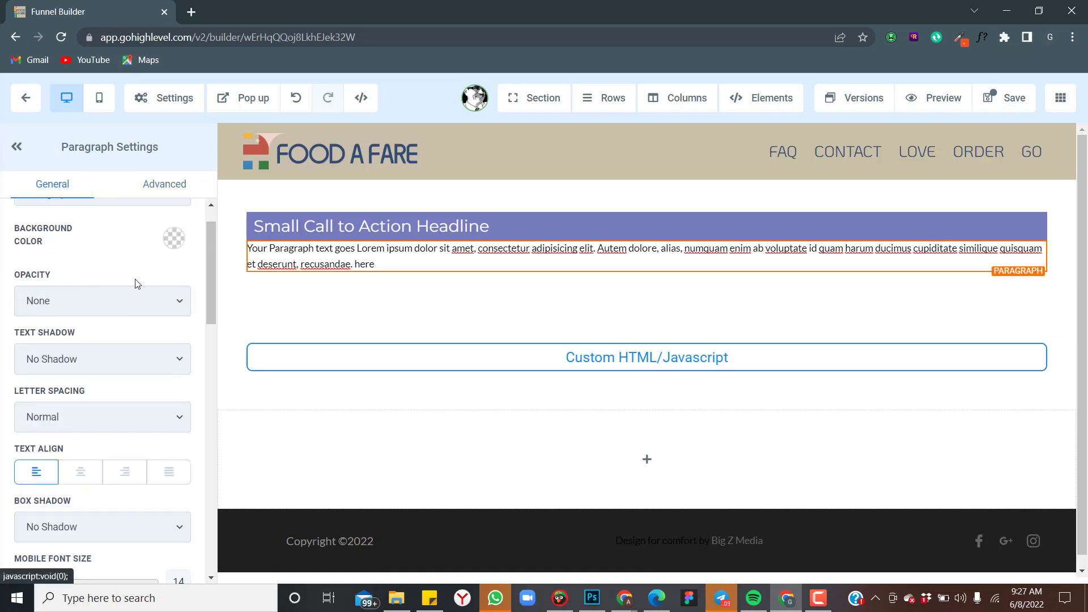
left_click(173, 238)
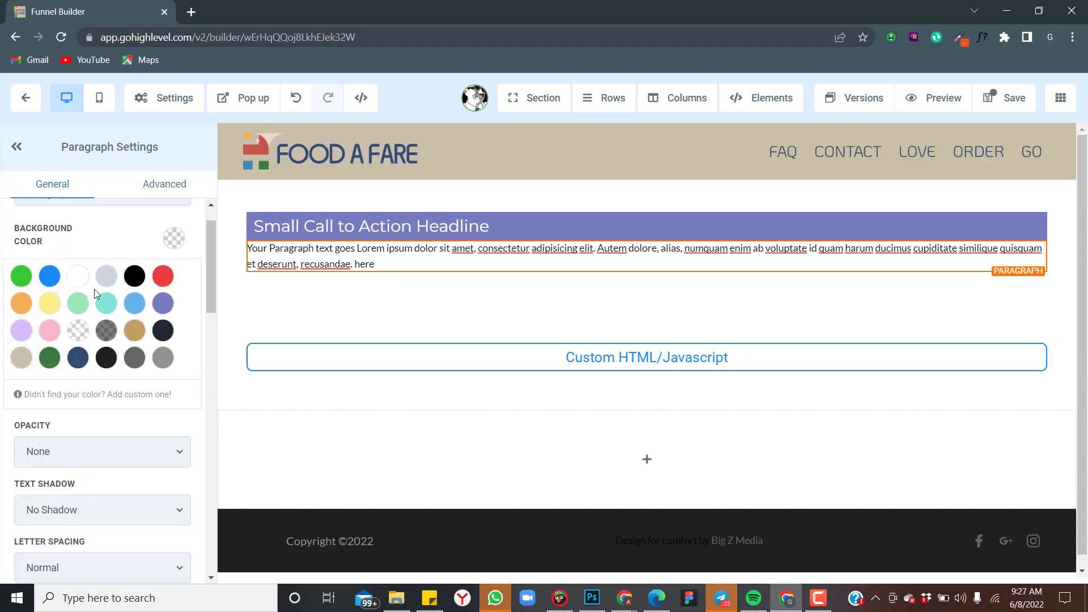
left_click(106, 275)
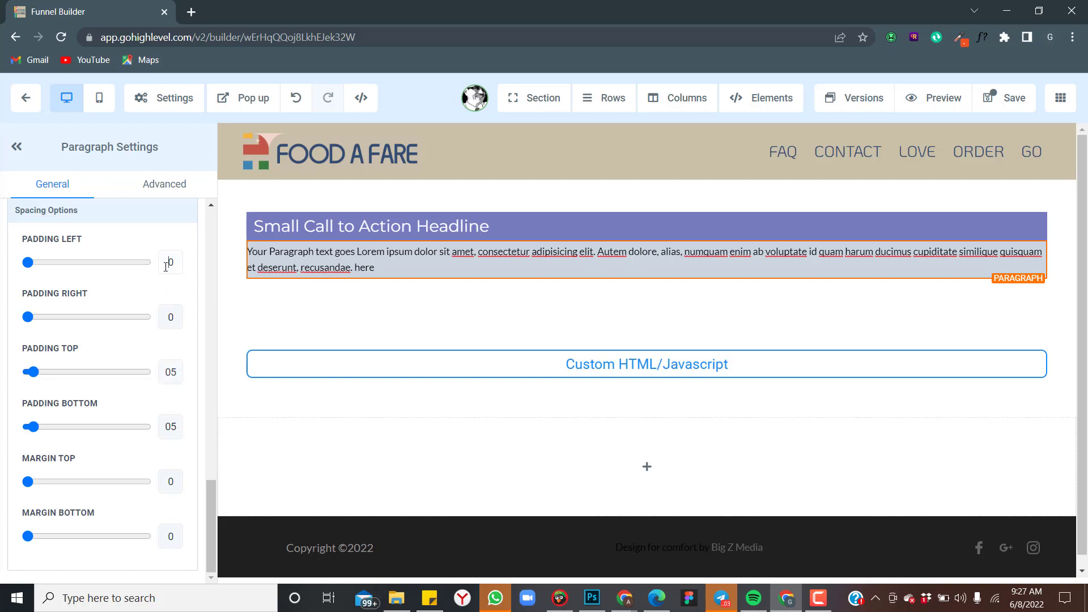
Set the paragraph's left padding to 20 and start its custom class 'an'.
left_click_drag(27, 261, 50, 262)
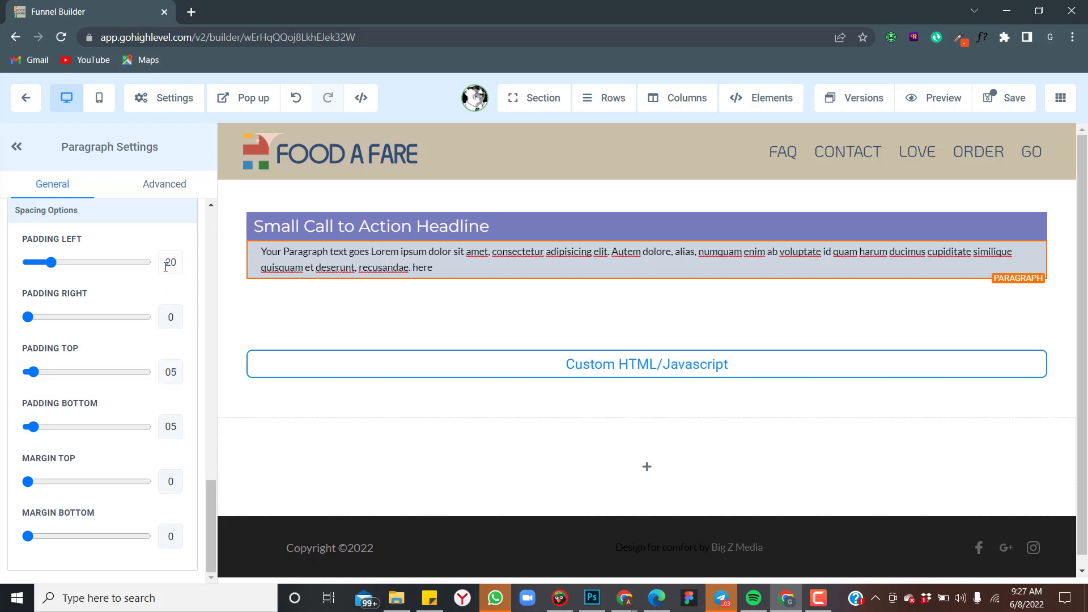
left_click_drag(48, 262, 67, 262)
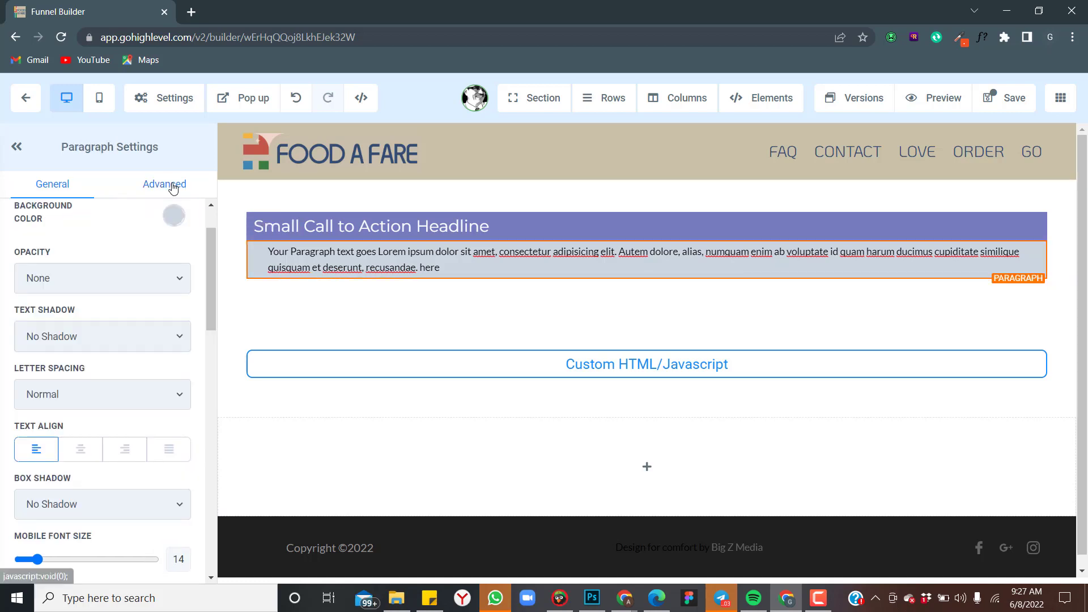
left_click(164, 184)
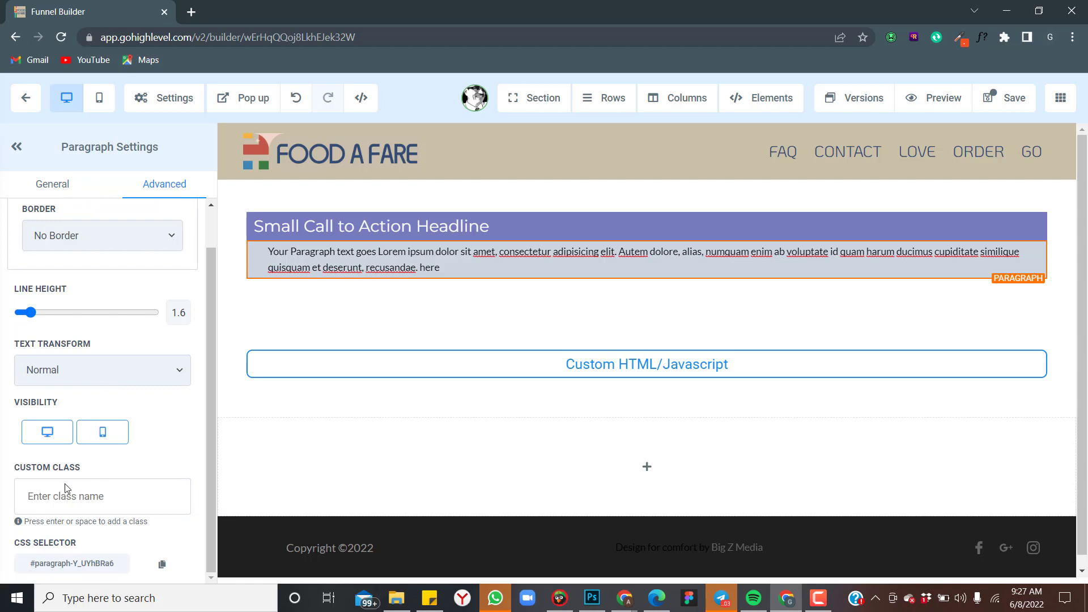
type("an")
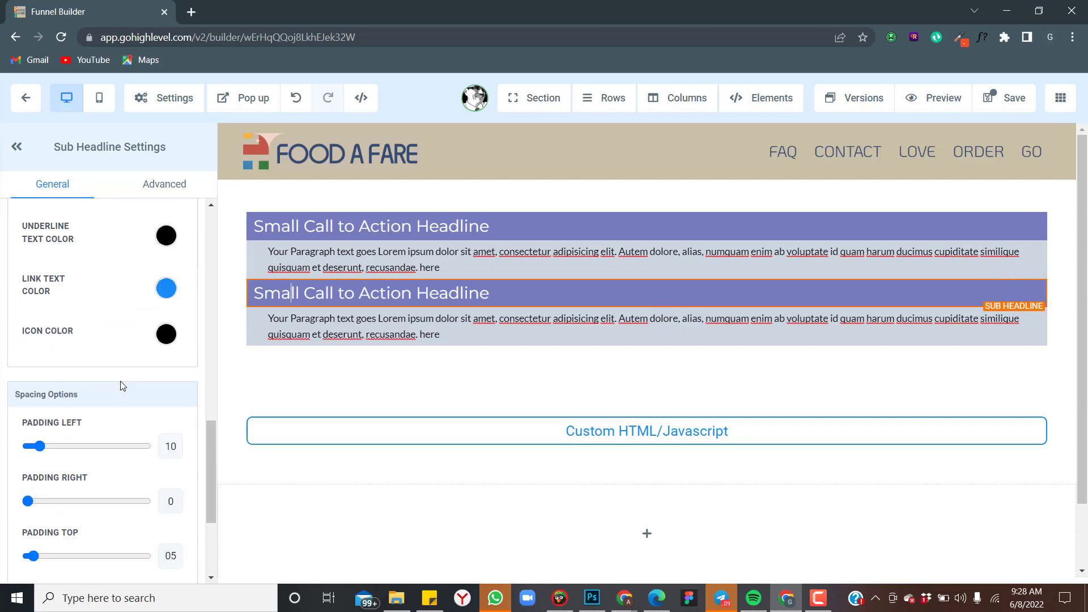
Review the five FAQ rows, then go to Settings > Tracking Code, Footer Code section.
scroll("down", 3)
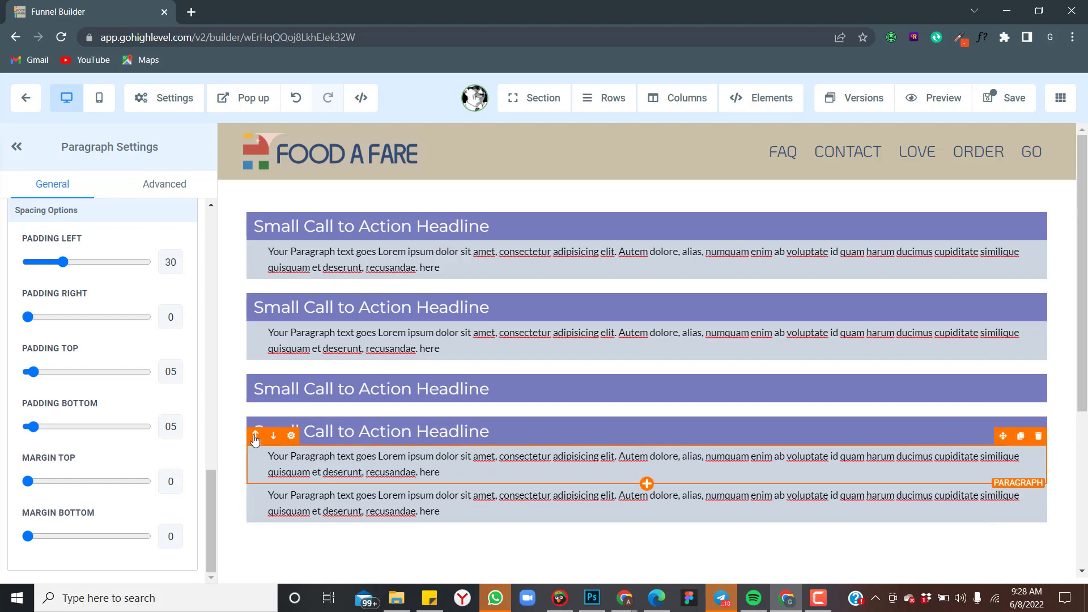
scroll("down", 3)
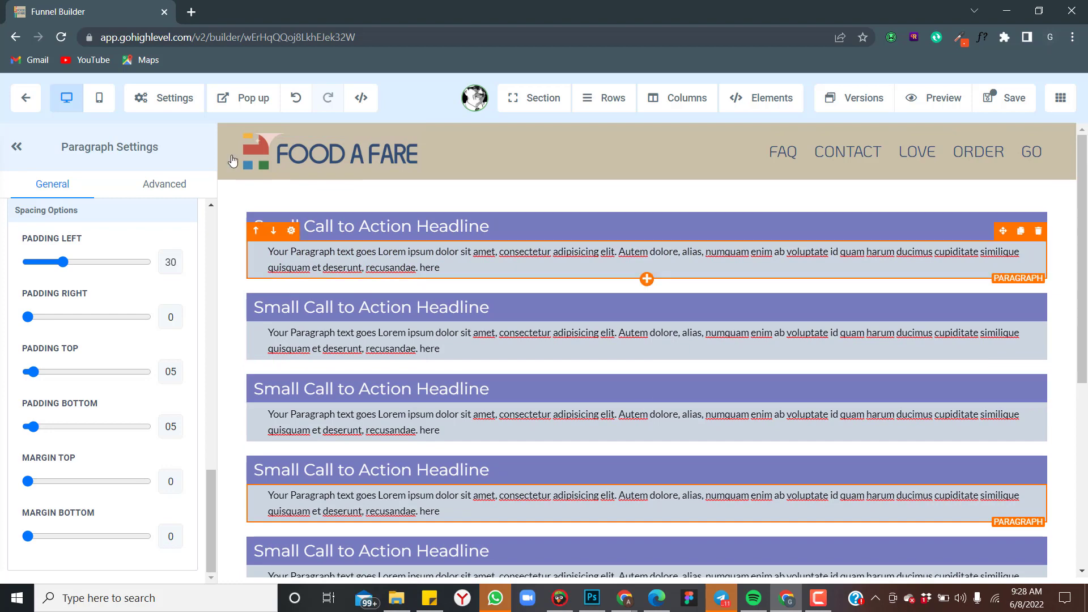
left_click(164, 97)
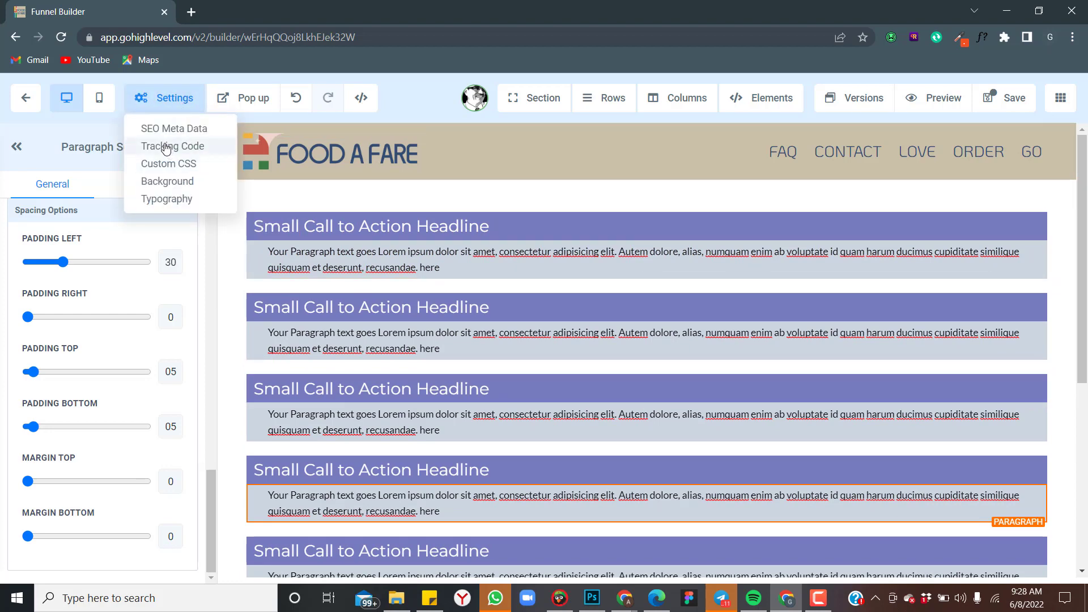
left_click(173, 147)
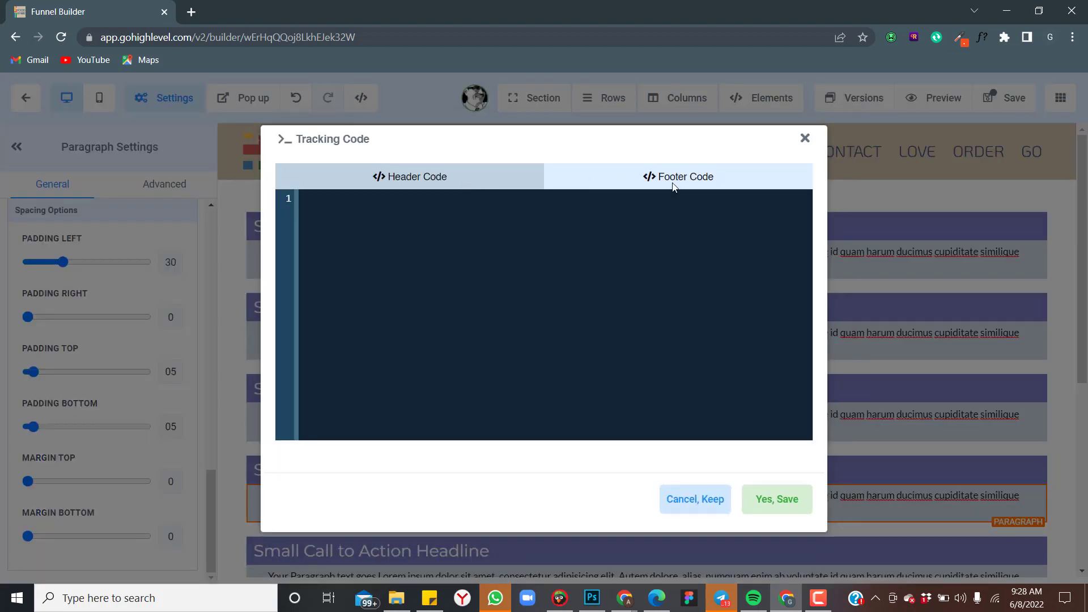
left_click(409, 177)
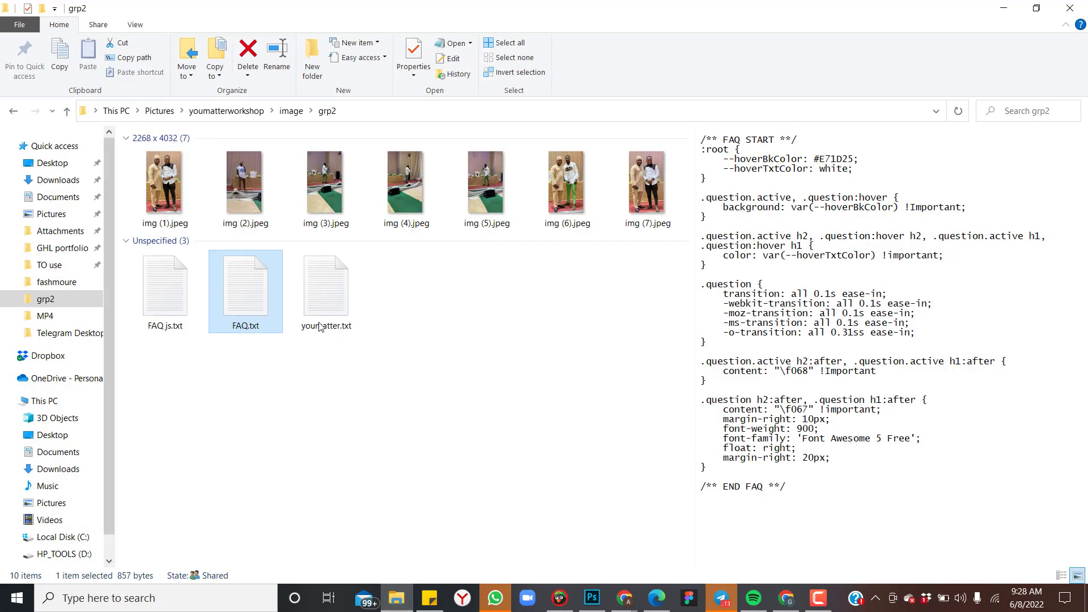
Select all of the FAQ js.txt accordion script in Notepad and return to the builder's Settings menu.
double_click(164, 285)
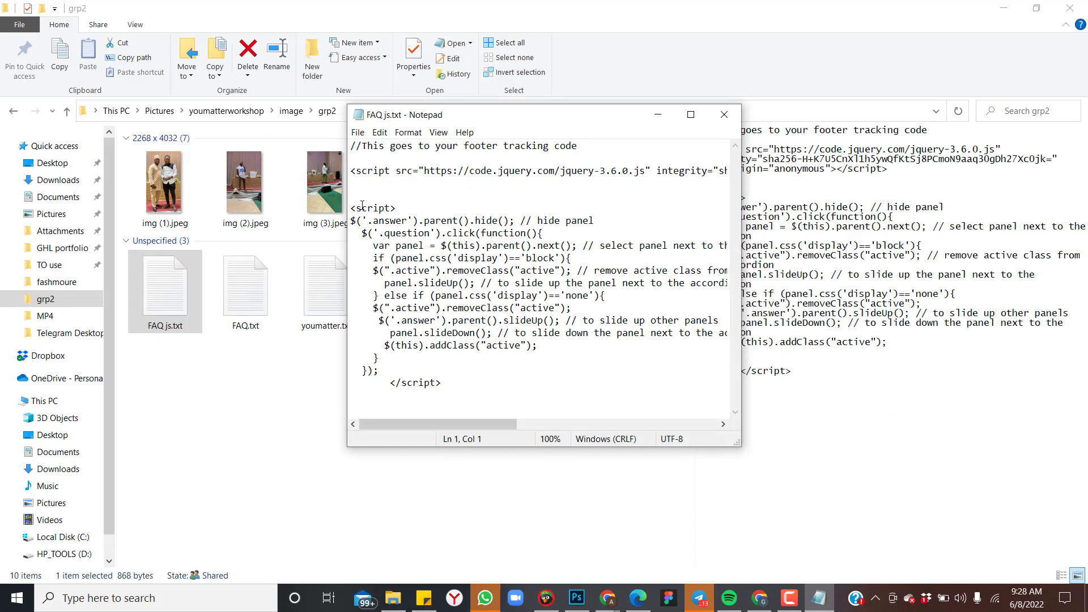
key("ctrl+a")
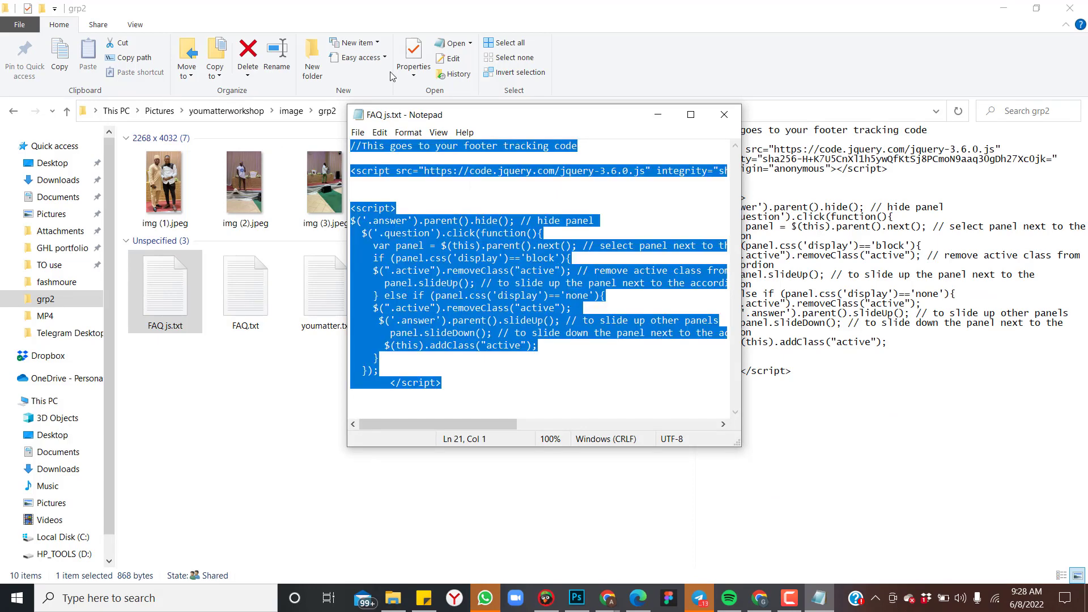
mouse_move(723, 466)
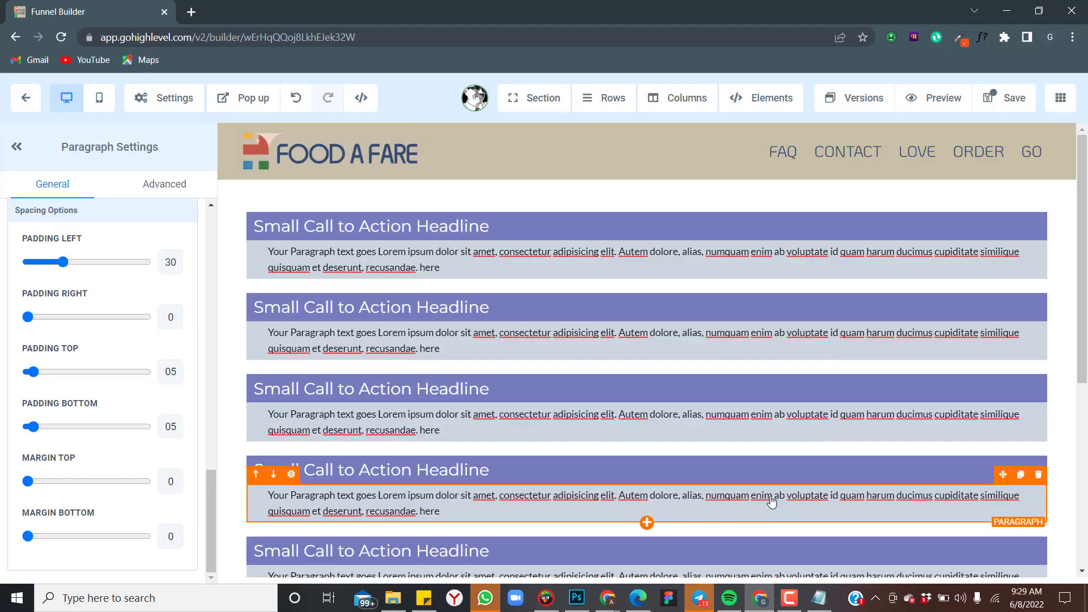
left_click(163, 98)
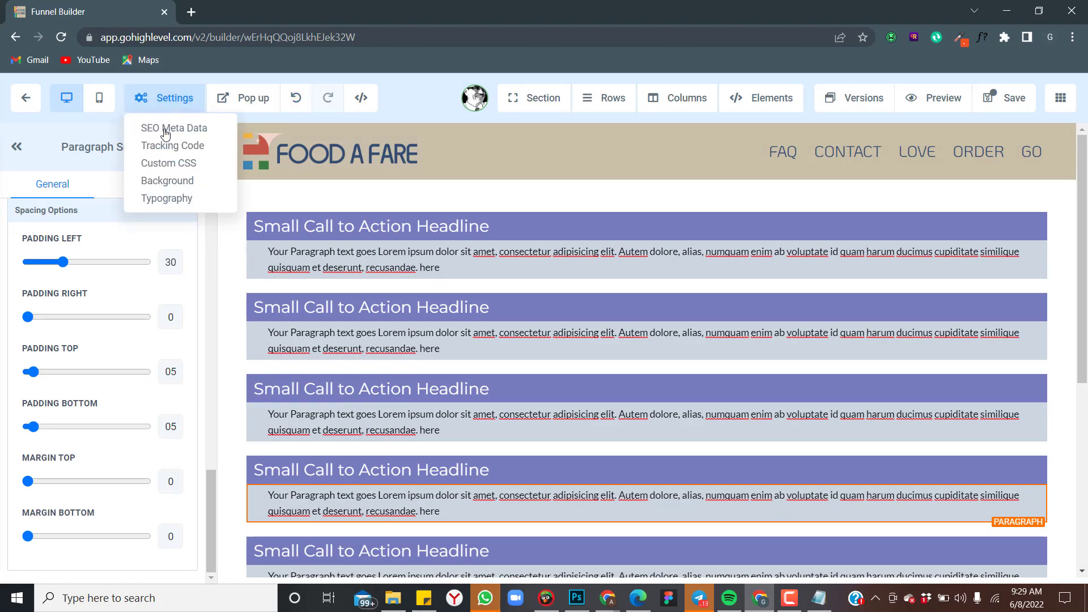
left_click(168, 162)
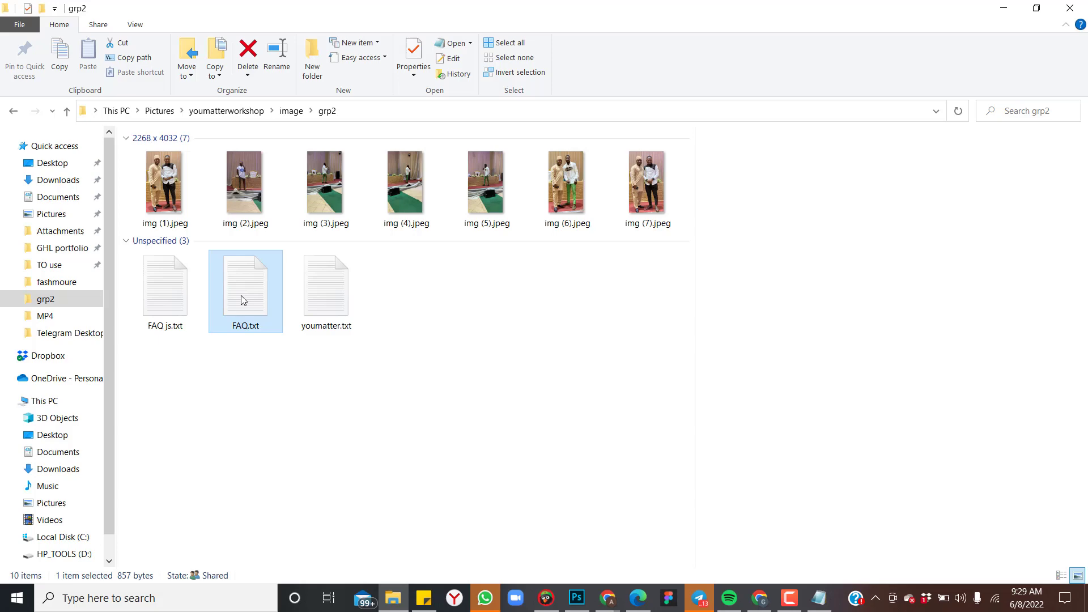
Open FAQ.txt and paste its CSS rules into the page's Custom CSS editor.
left_click(244, 285)
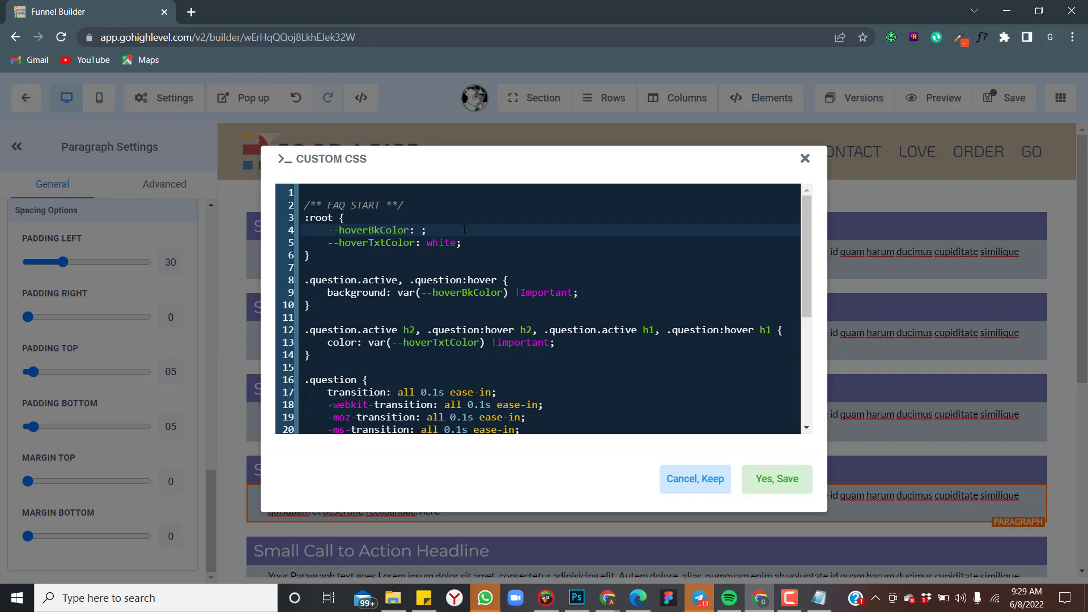
Set --hoverBkColor to red and confirm Yes, Save to apply the custom CSS.
type("re")
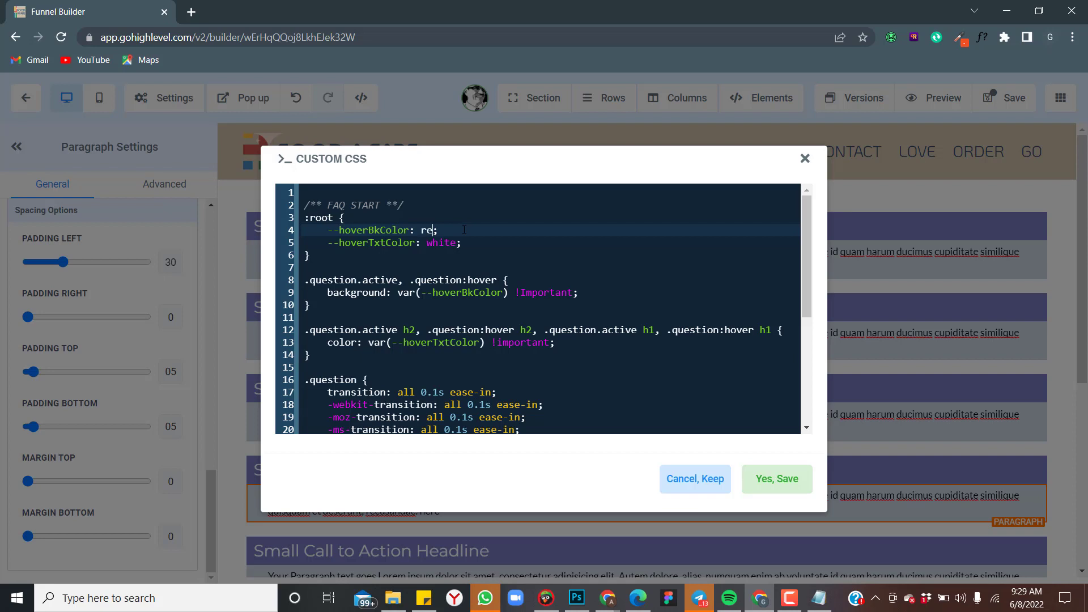
type("d")
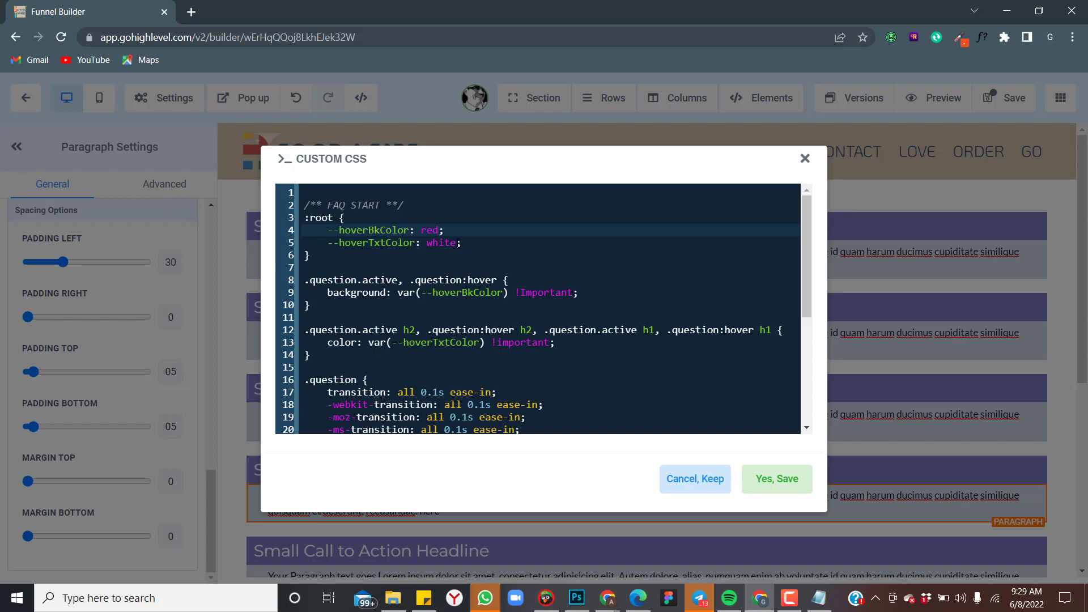
scroll("down", 3)
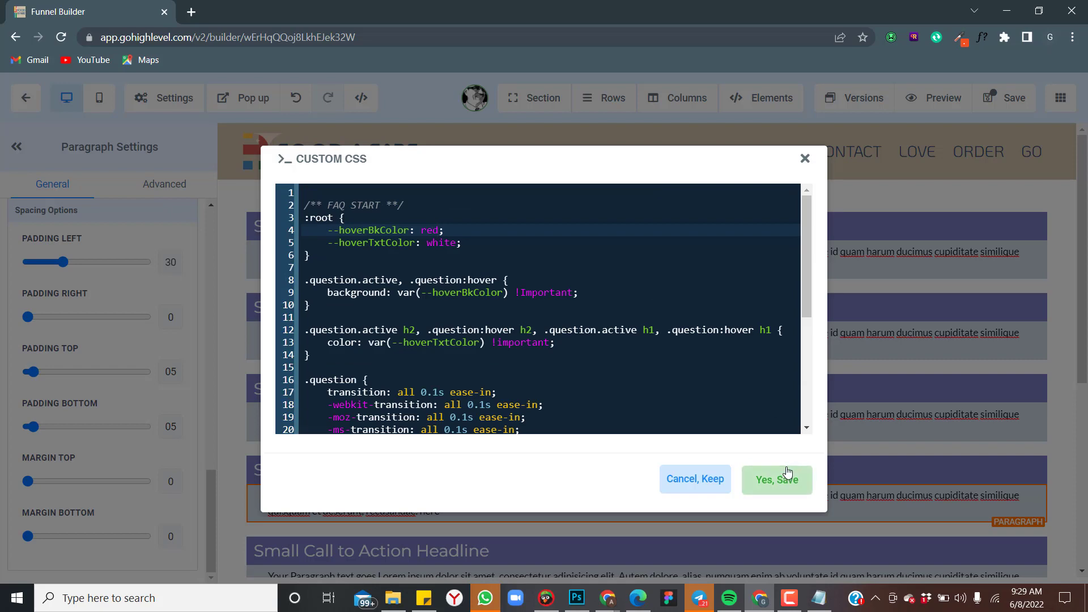
left_click(775, 478)
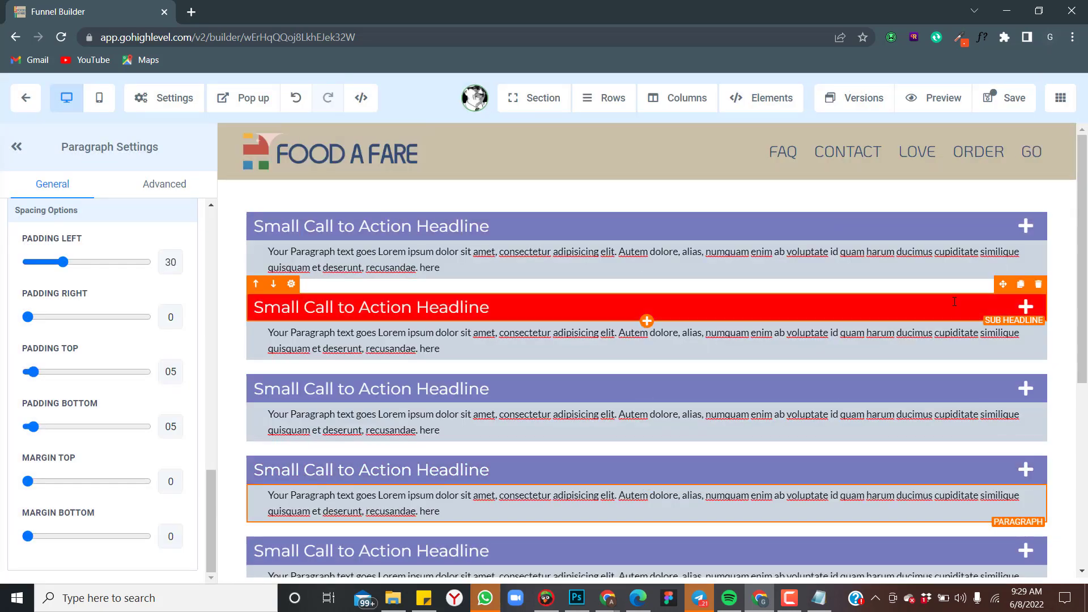
Save the funnel page and launch its Preview.
left_click(1008, 97)
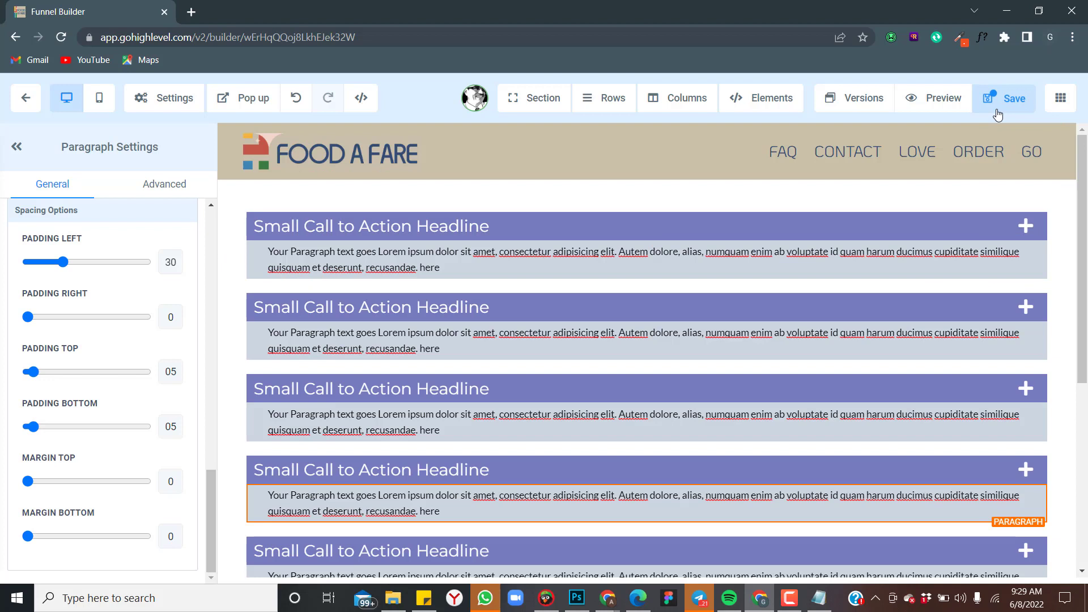
left_click(1005, 97)
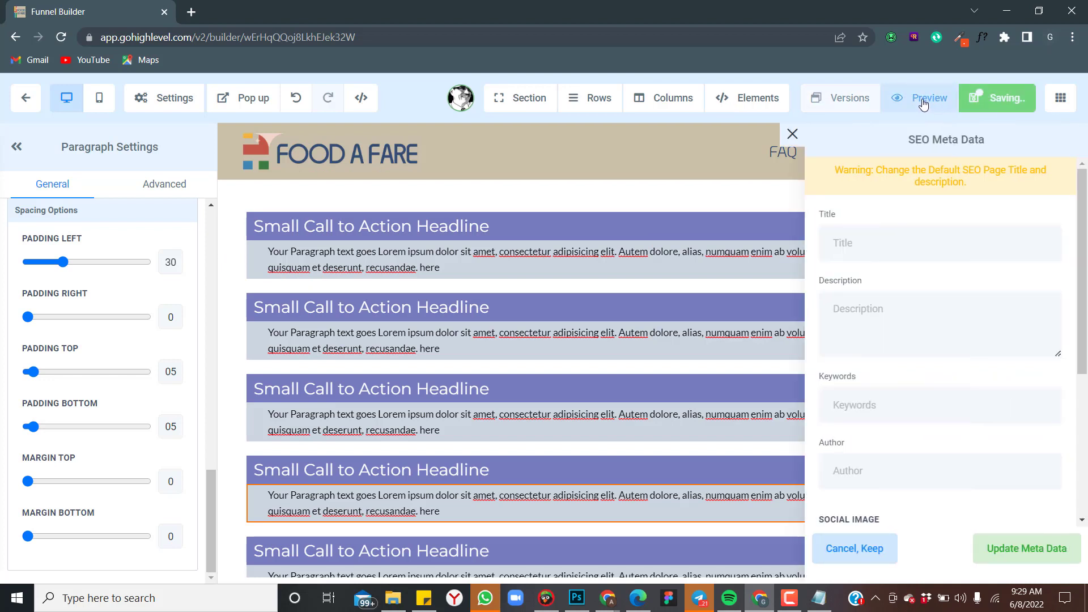
mouse_move(929, 97)
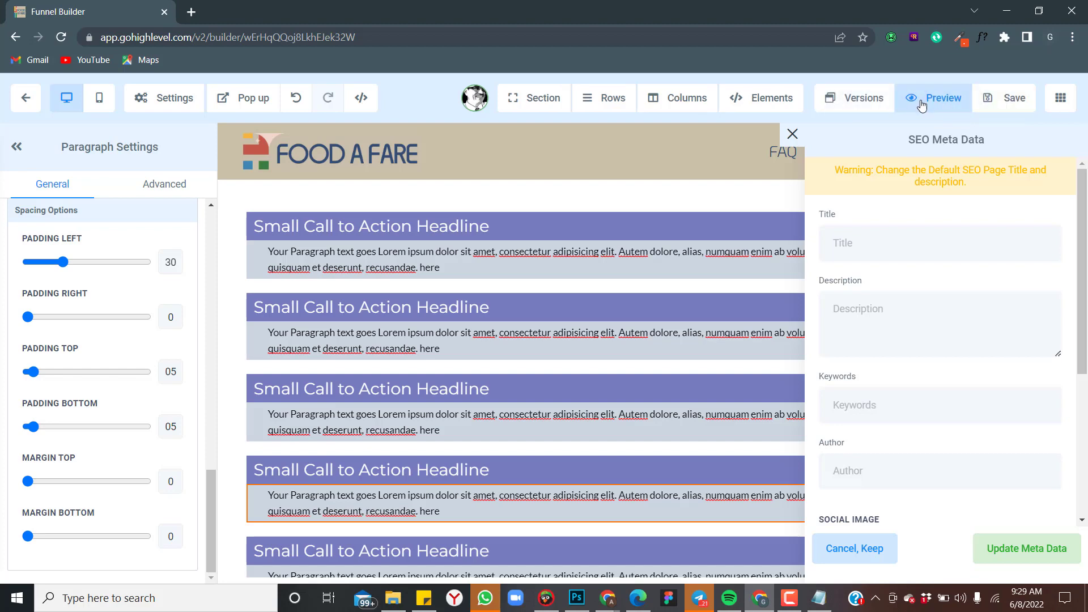
left_click(941, 98)
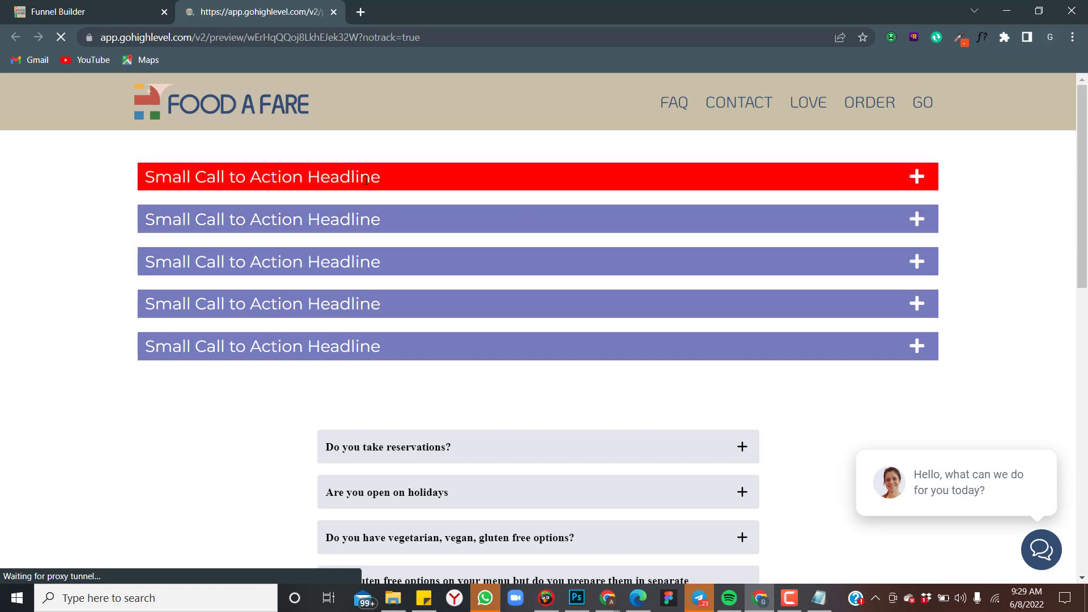
Expand the first red FAQ headline in the preview to reveal its grey answer panel.
left_click(916, 176)
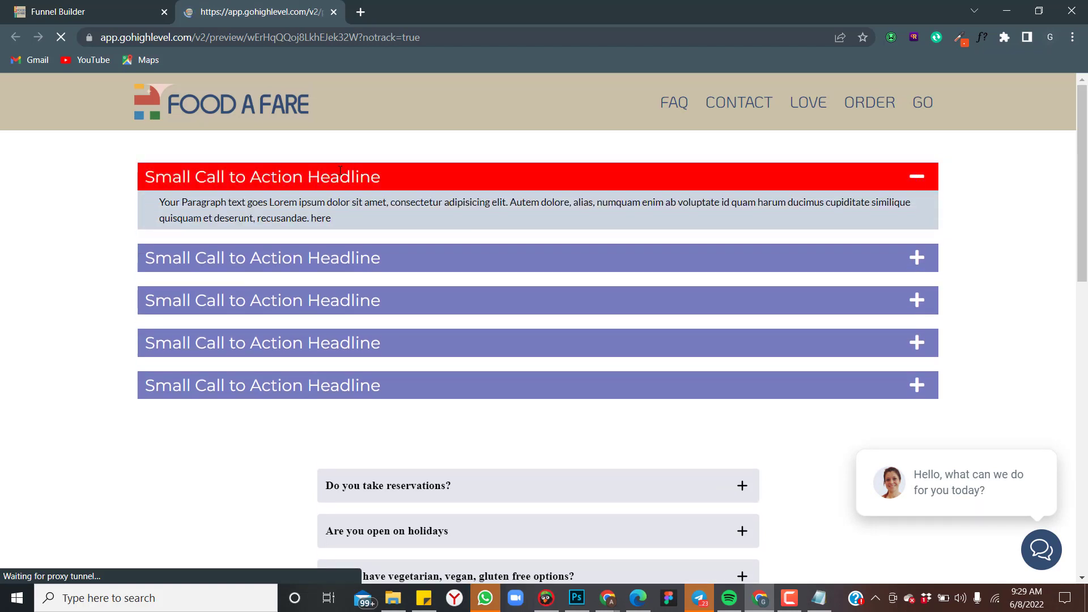